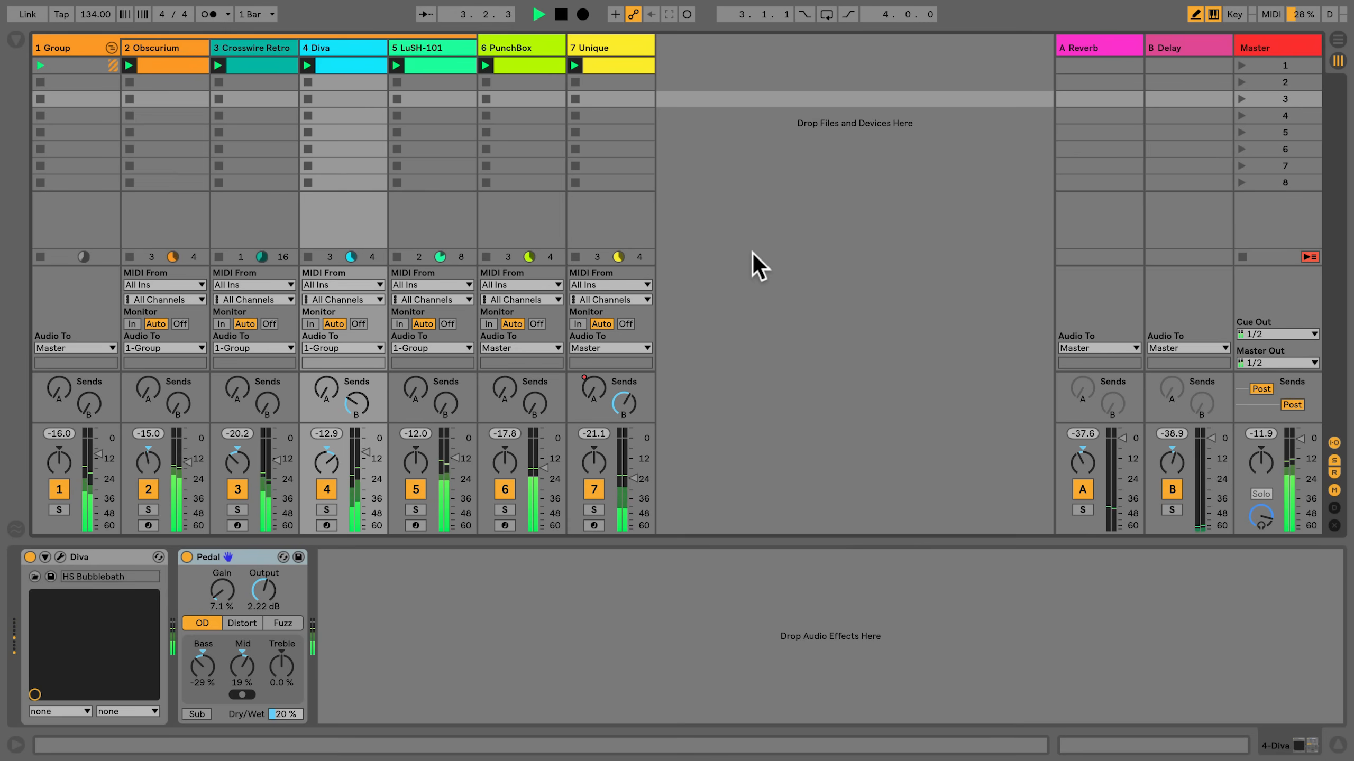
Audition the Unique, Obscurium and Crosswire Retro tracks' device chains, then open the browser.
left_click(519, 48)
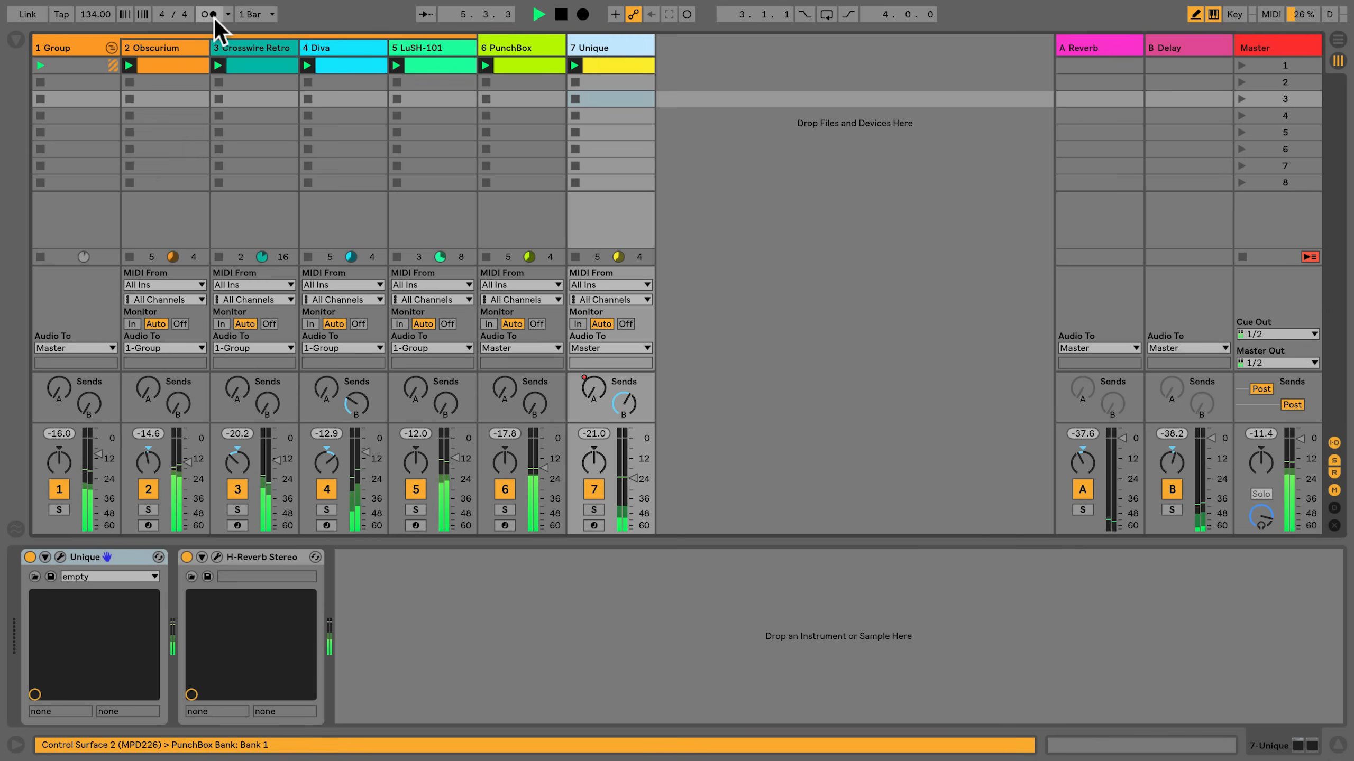
left_click(163, 48)
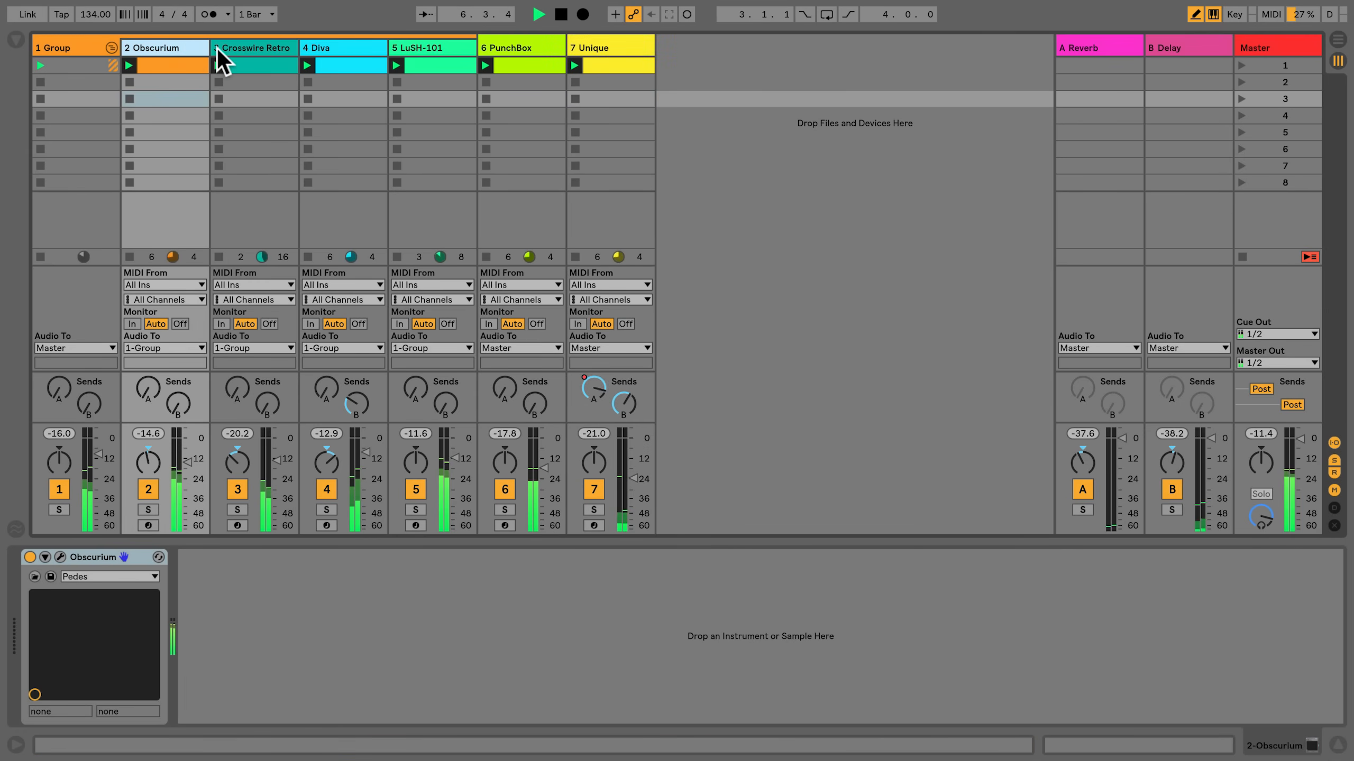
left_click(253, 48)
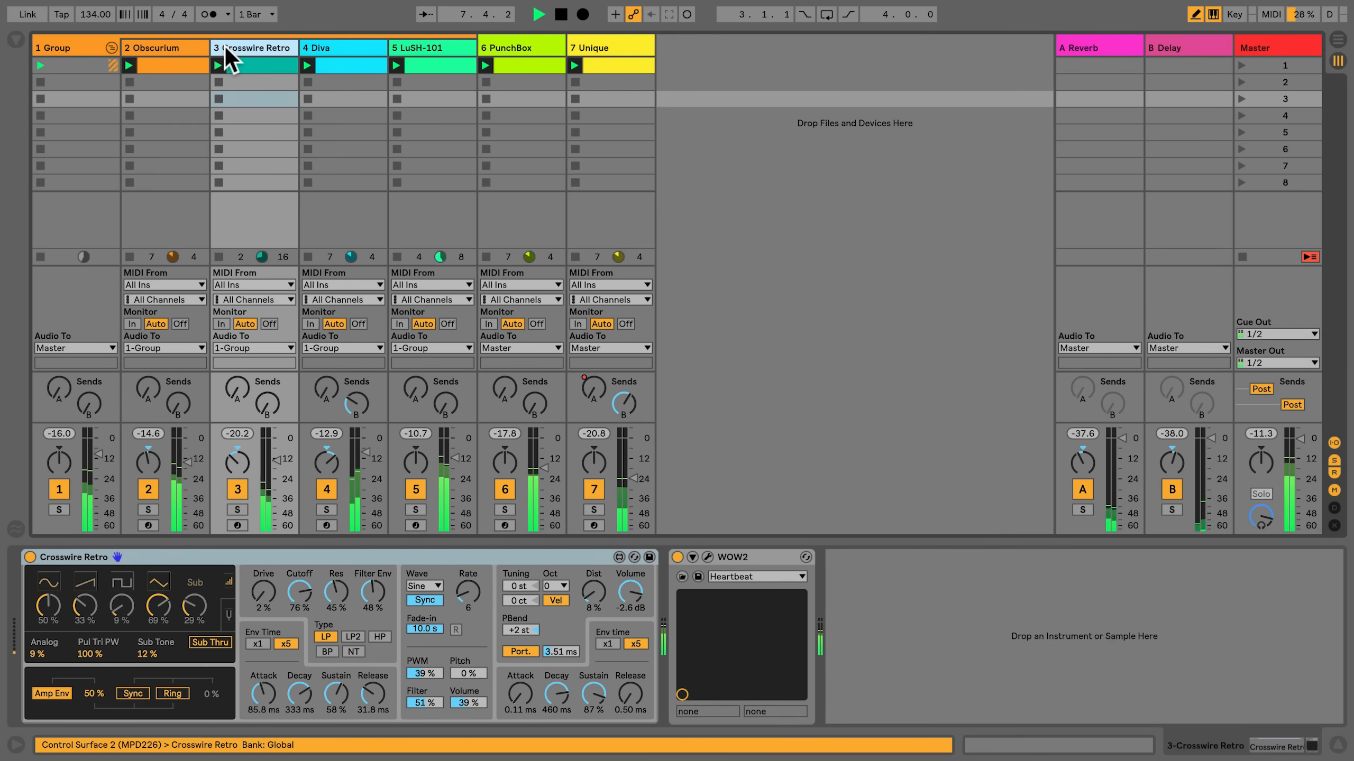
left_click(15, 38)
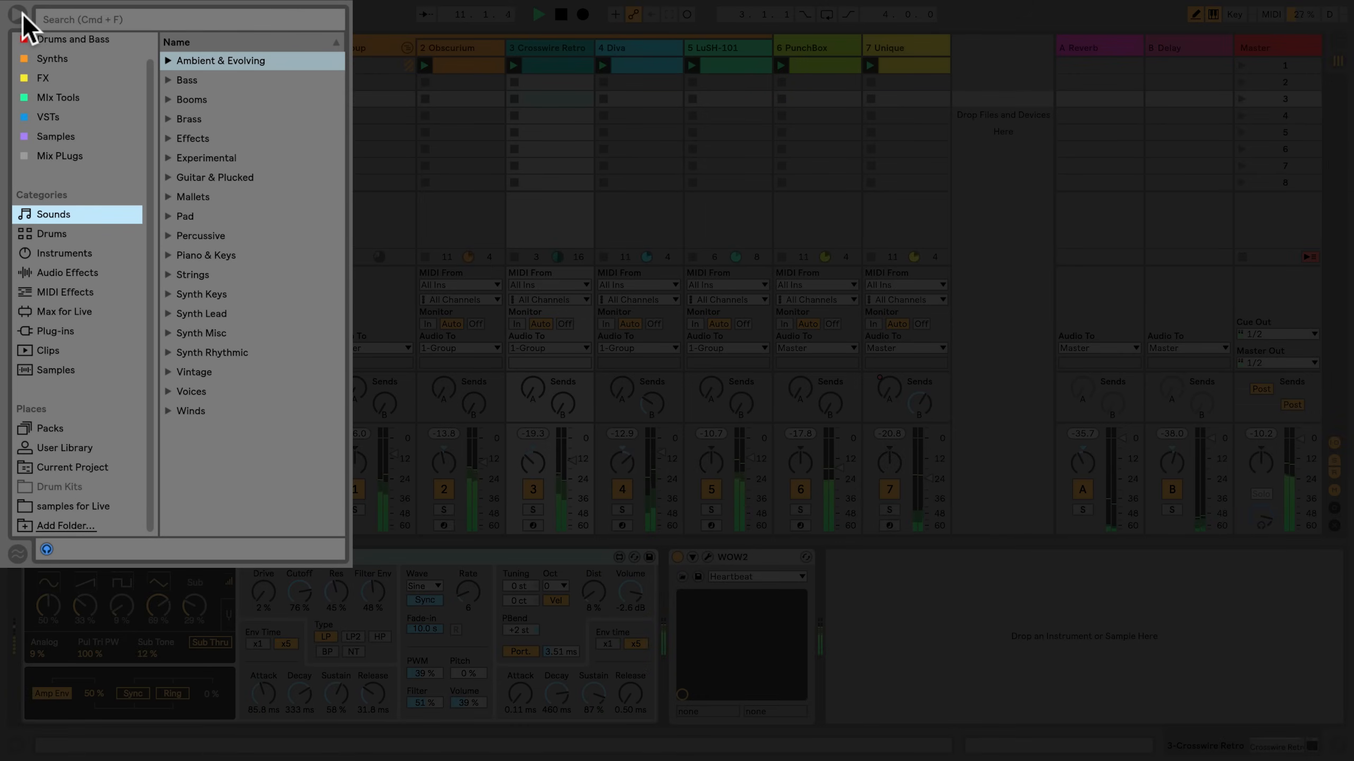
List the installed plug-ins, expanding the Audio Units and VST folders.
left_click(54, 330)
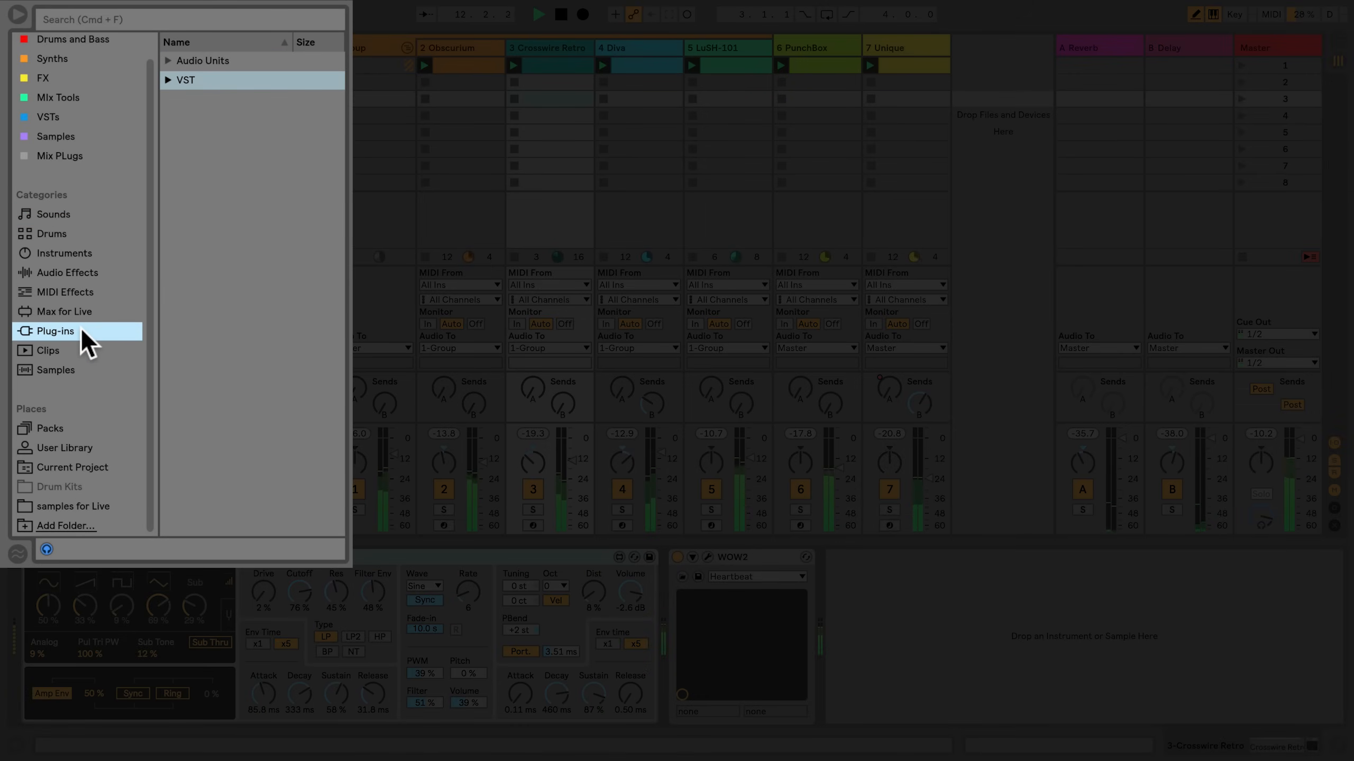
left_click(166, 60)
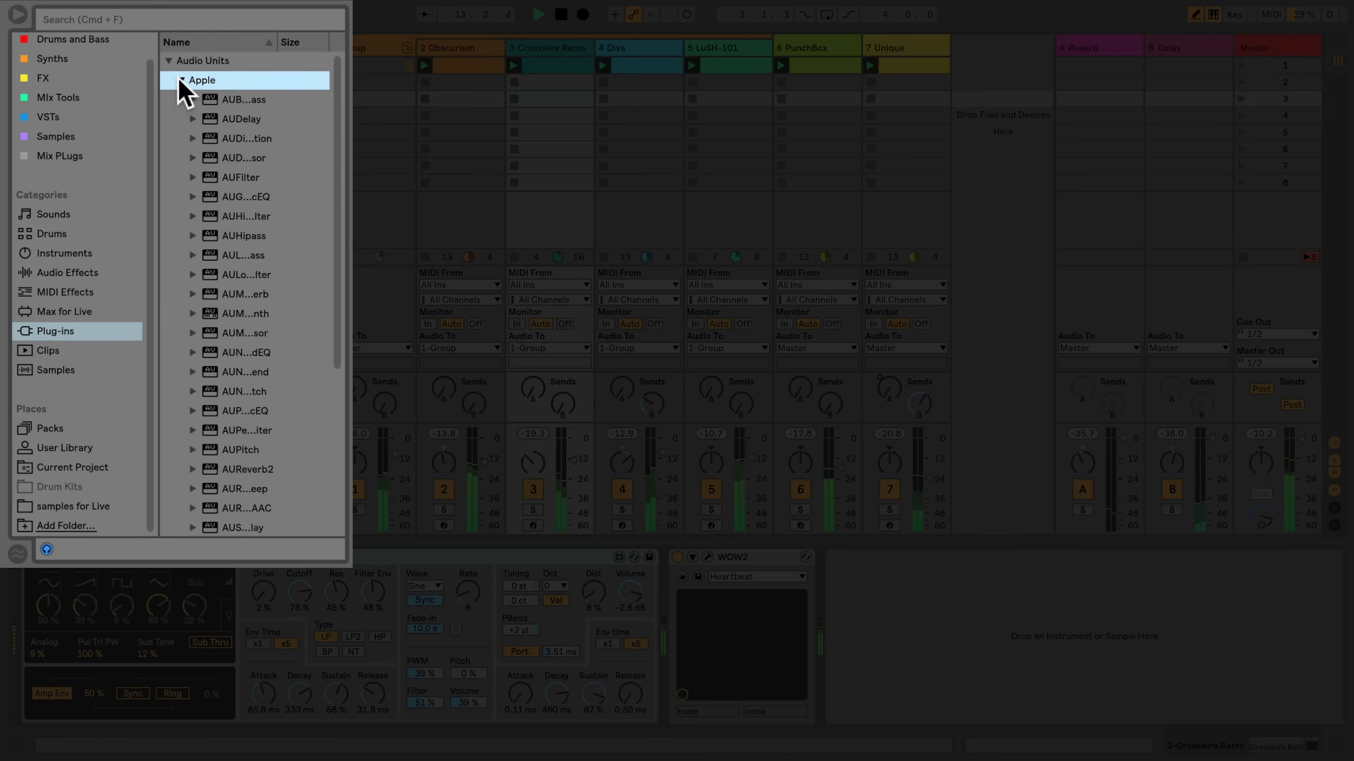
left_click(182, 79)
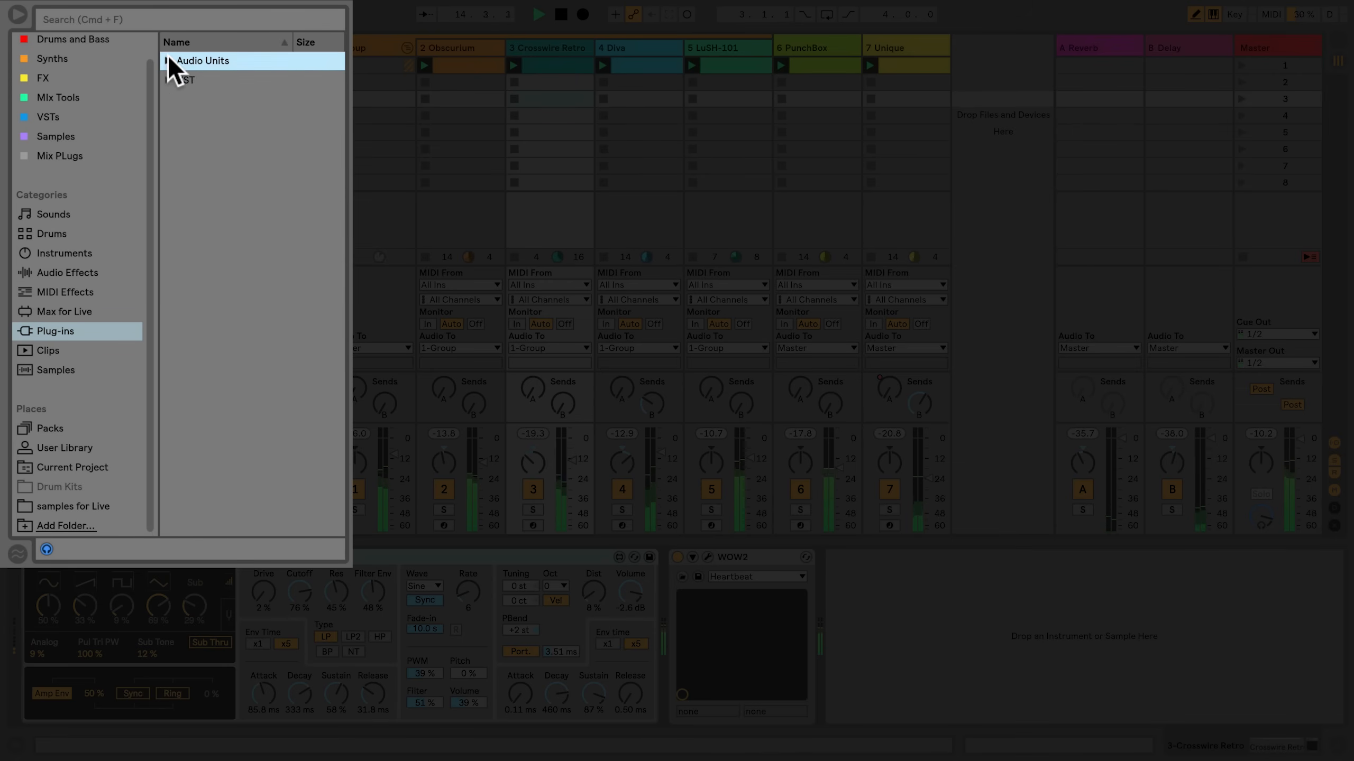
left_click(168, 85)
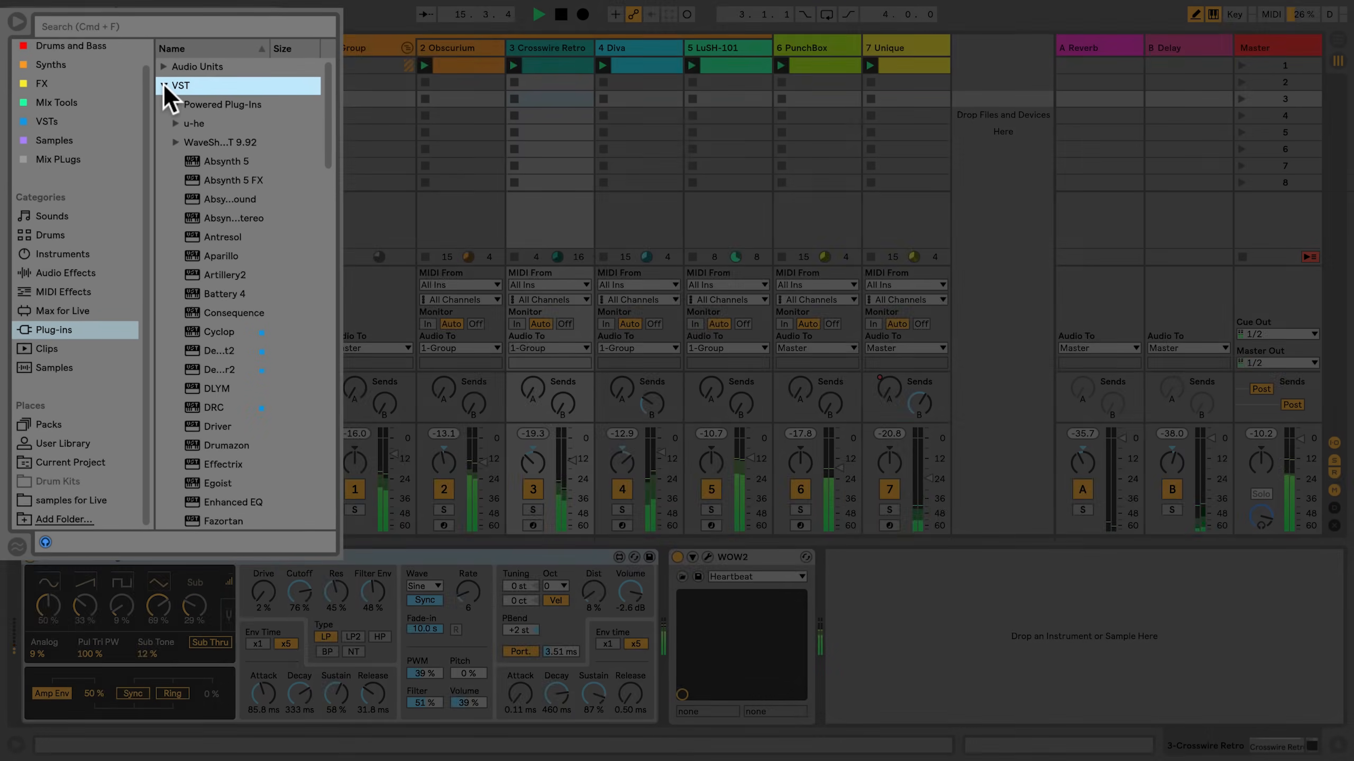
left_click(26, 12)
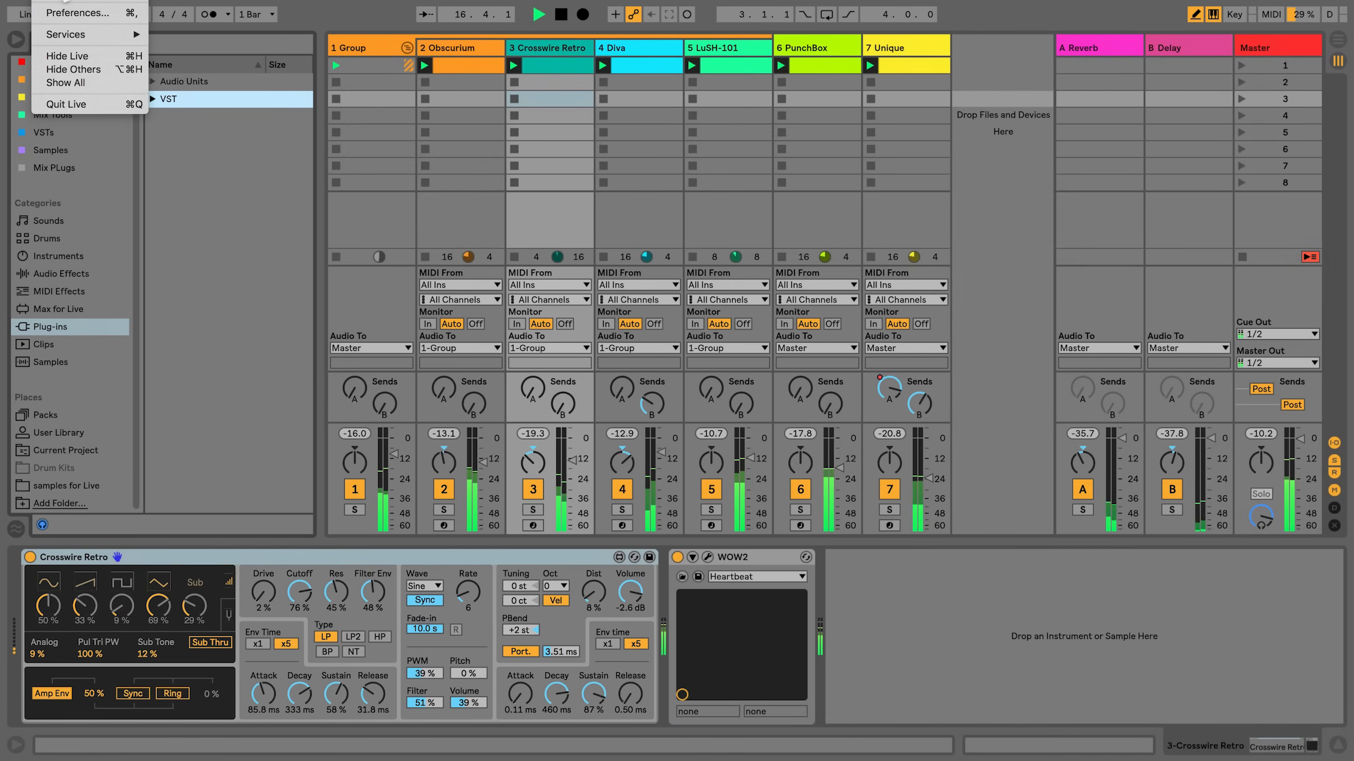
In the File/Folder preferences, switch Use Audio Units off and back on.
left_click(77, 12)
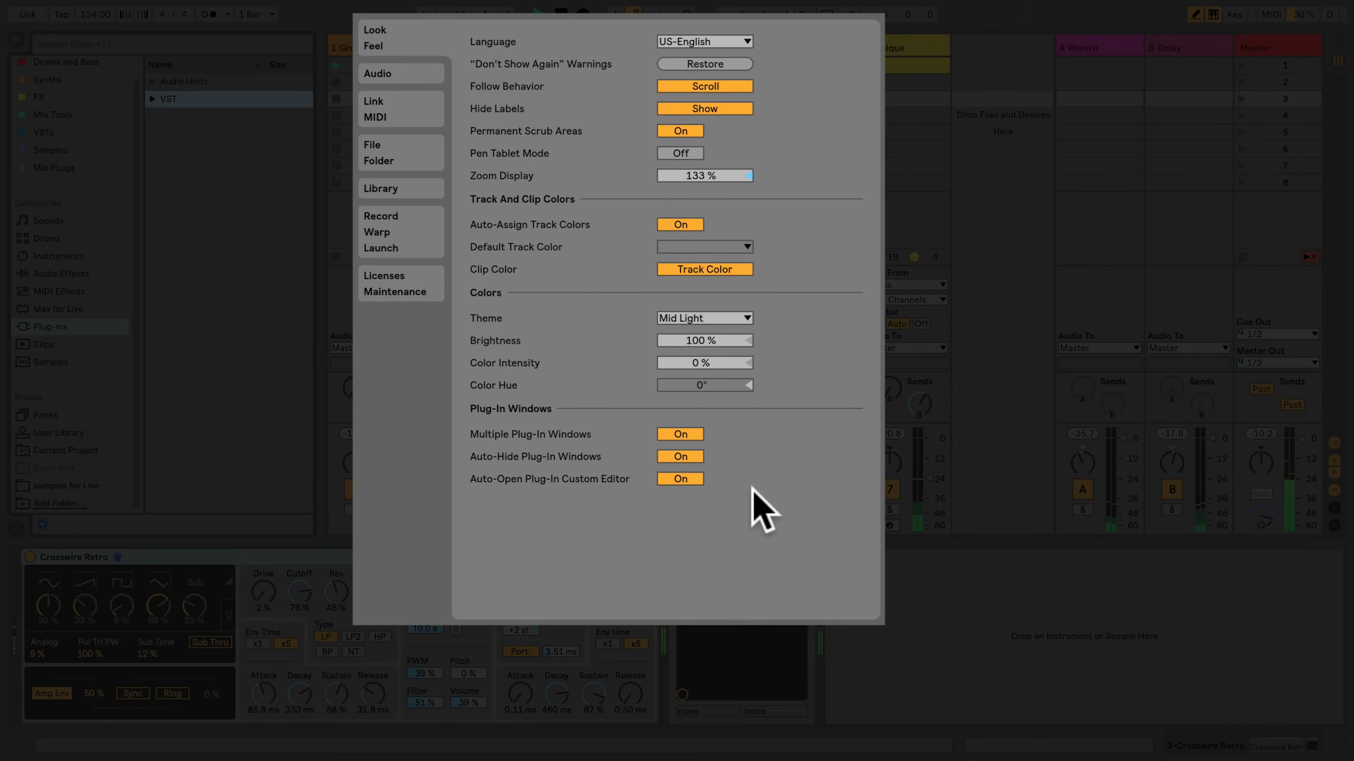
mouse_move(427, 177)
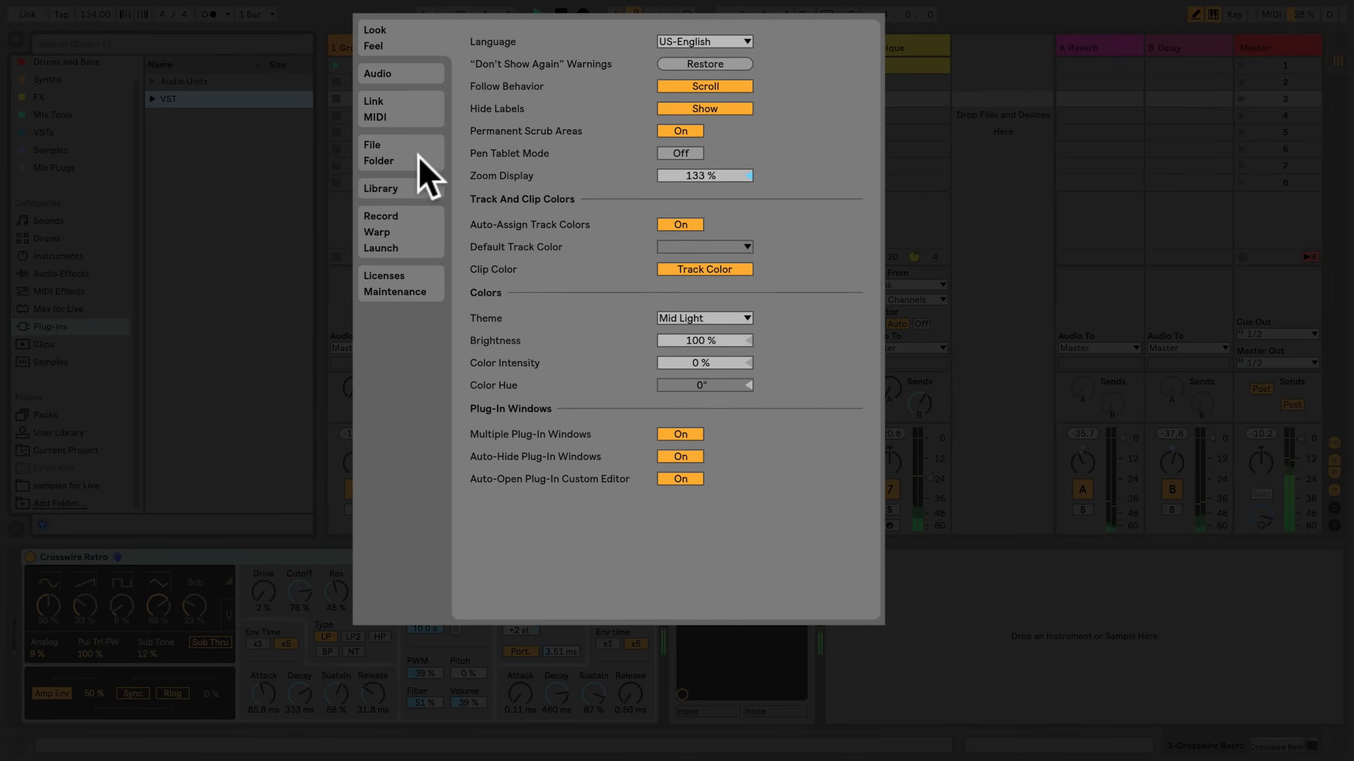
left_click(378, 152)
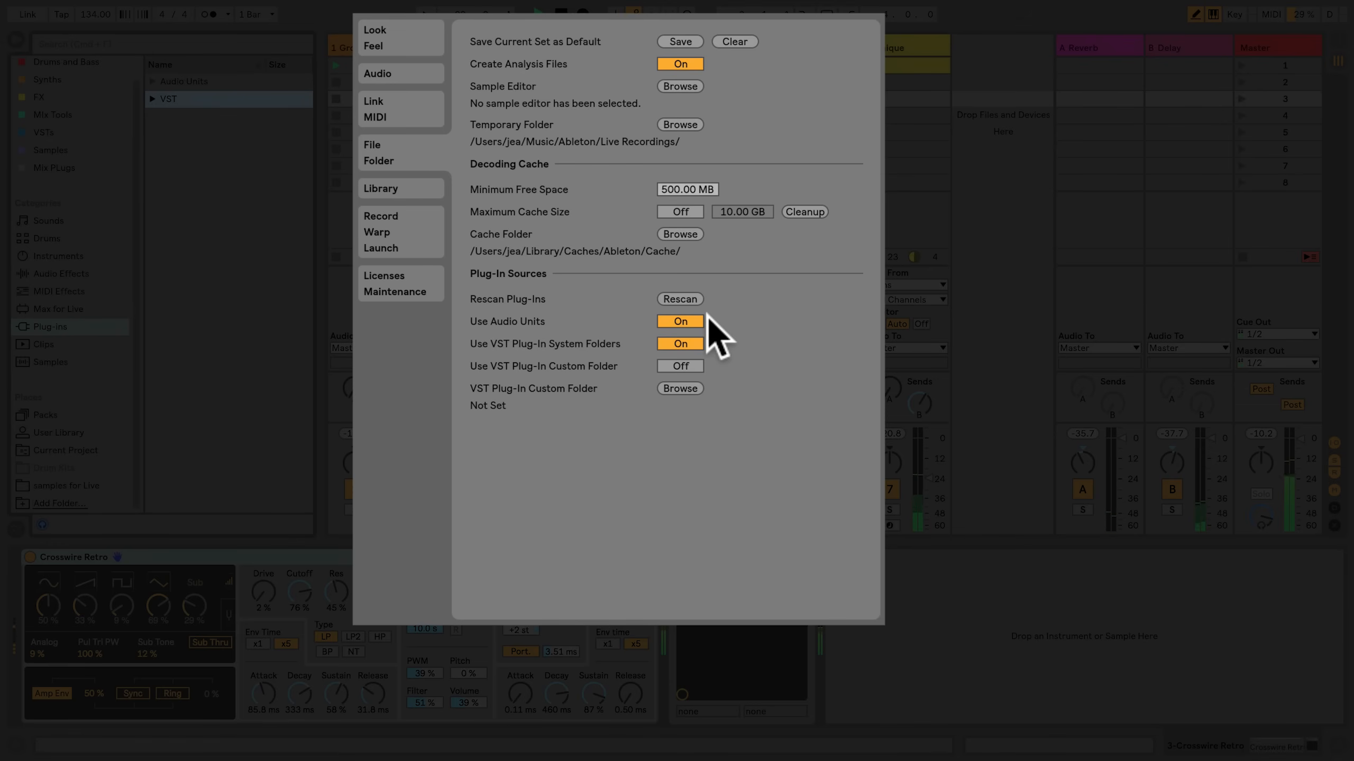
left_click(680, 321)
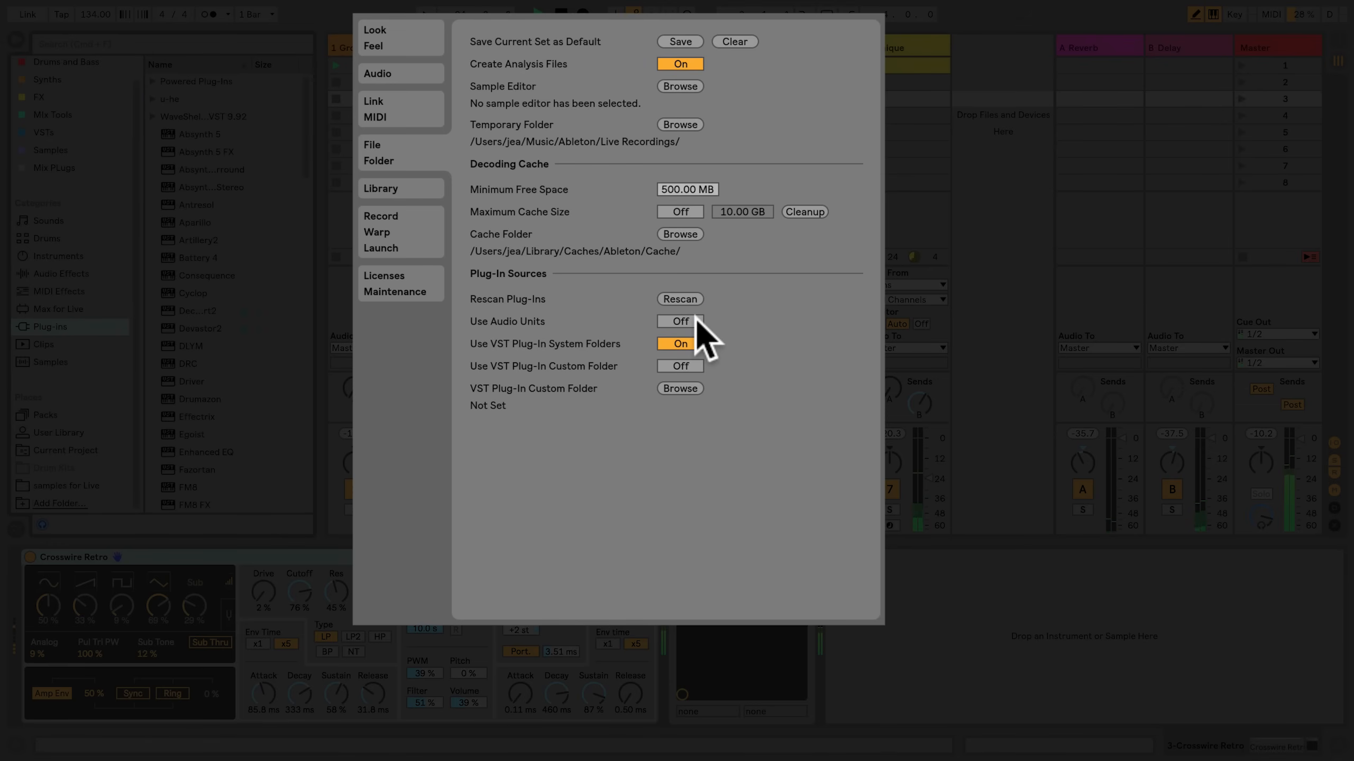
left_click(679, 321)
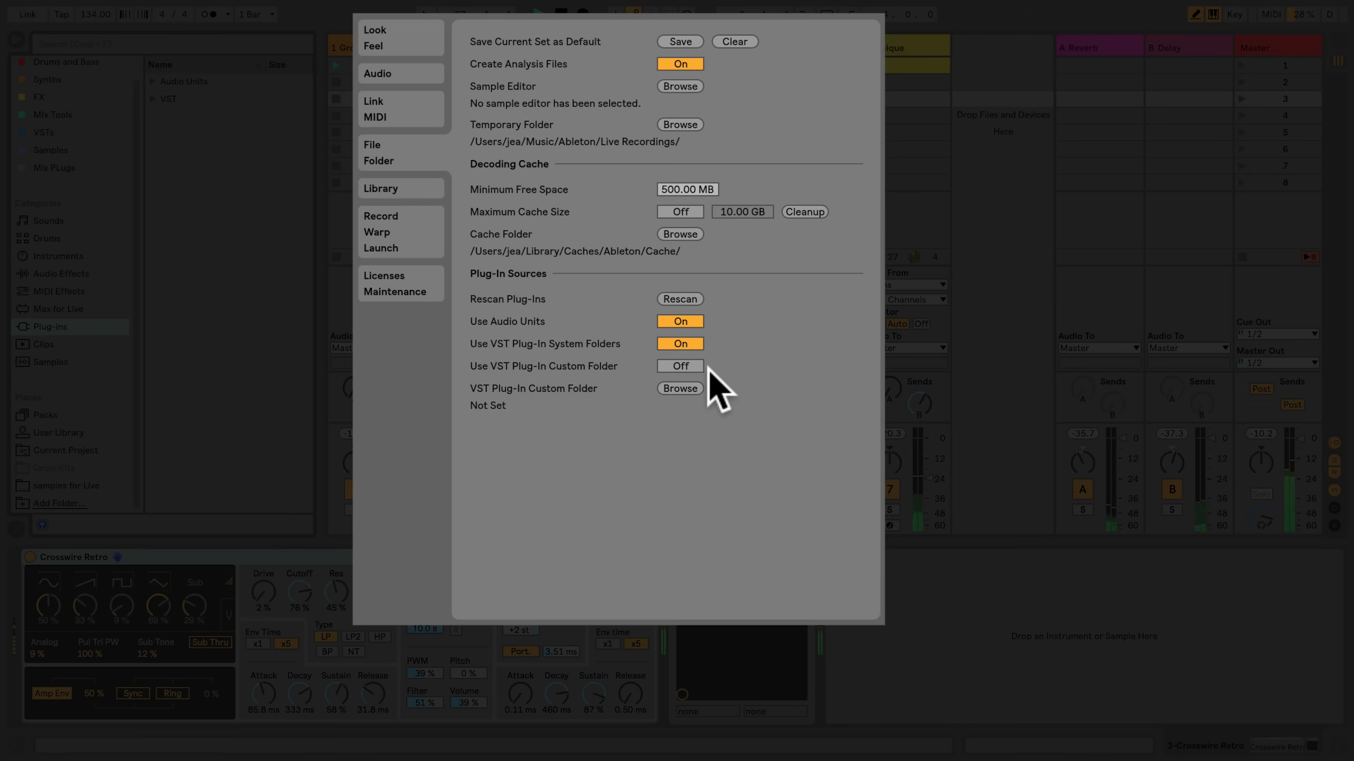
mouse_move(699, 431)
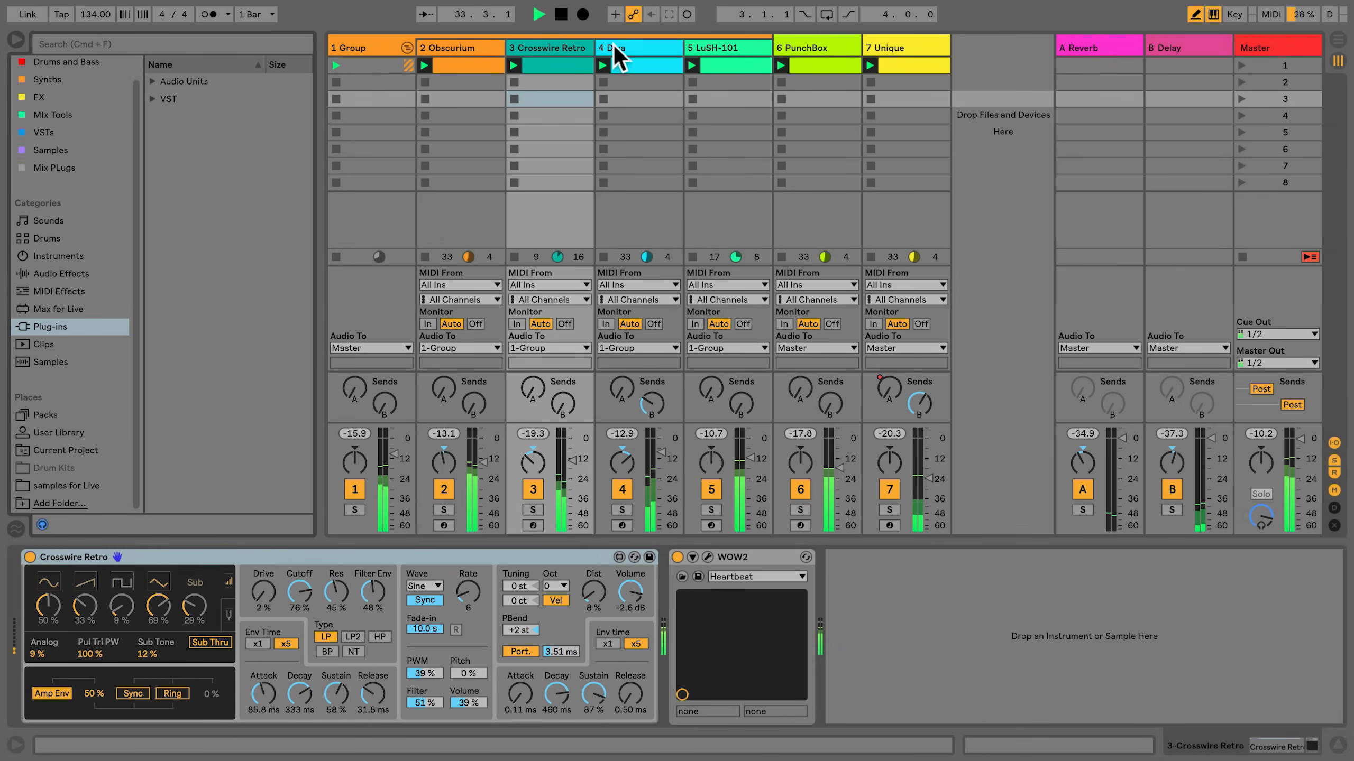
Show the Diva track's chain with the Diva instrument and Pedal effect.
left_click(638, 48)
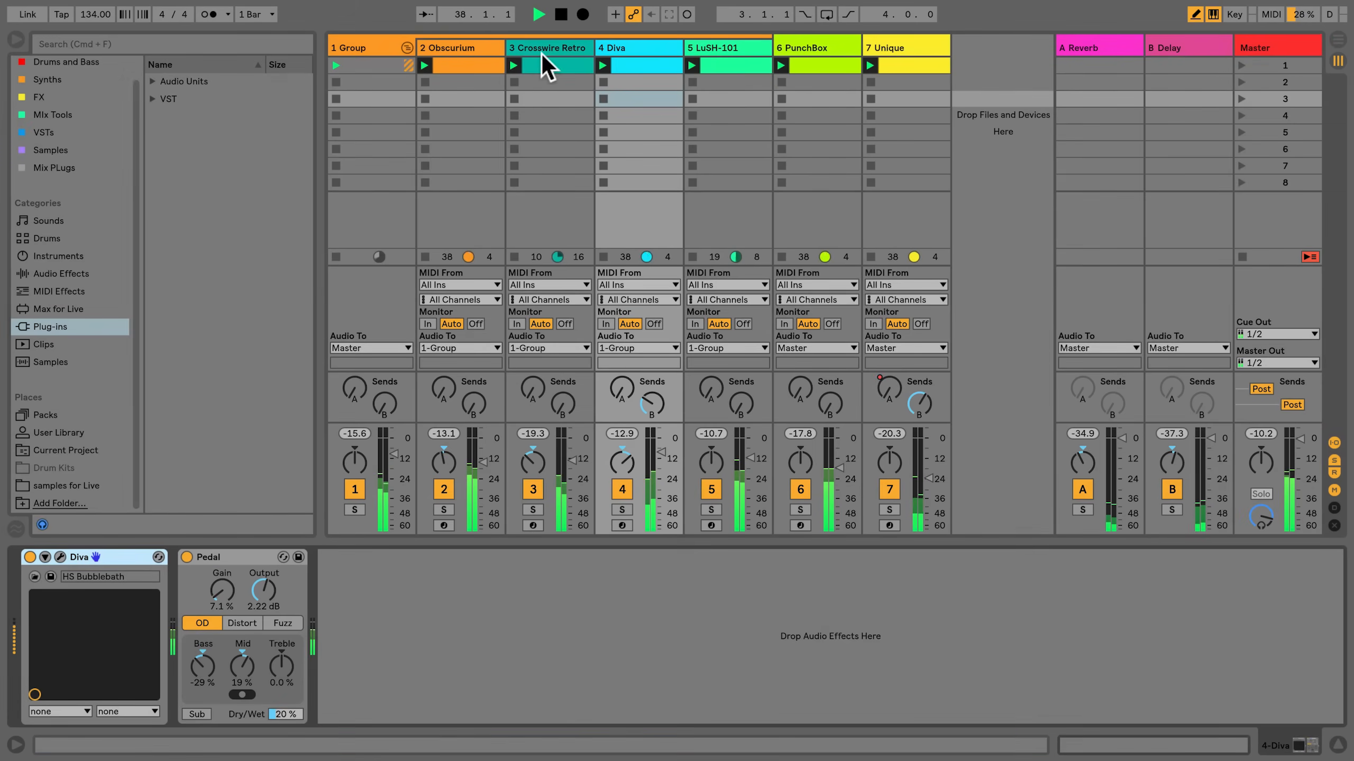
left_click(548, 47)
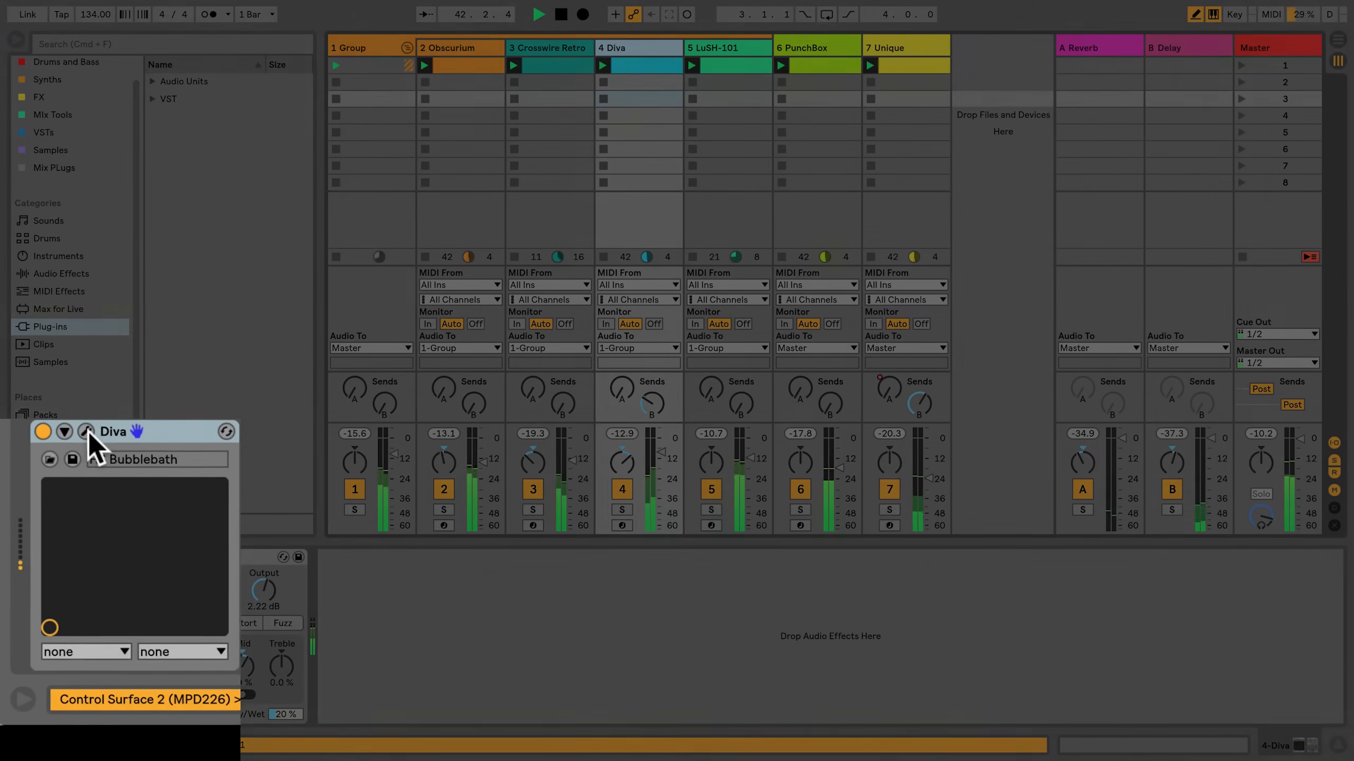
Open Diva's plug-in window on the HS Bubblebath patch and expand its device.
left_click(86, 431)
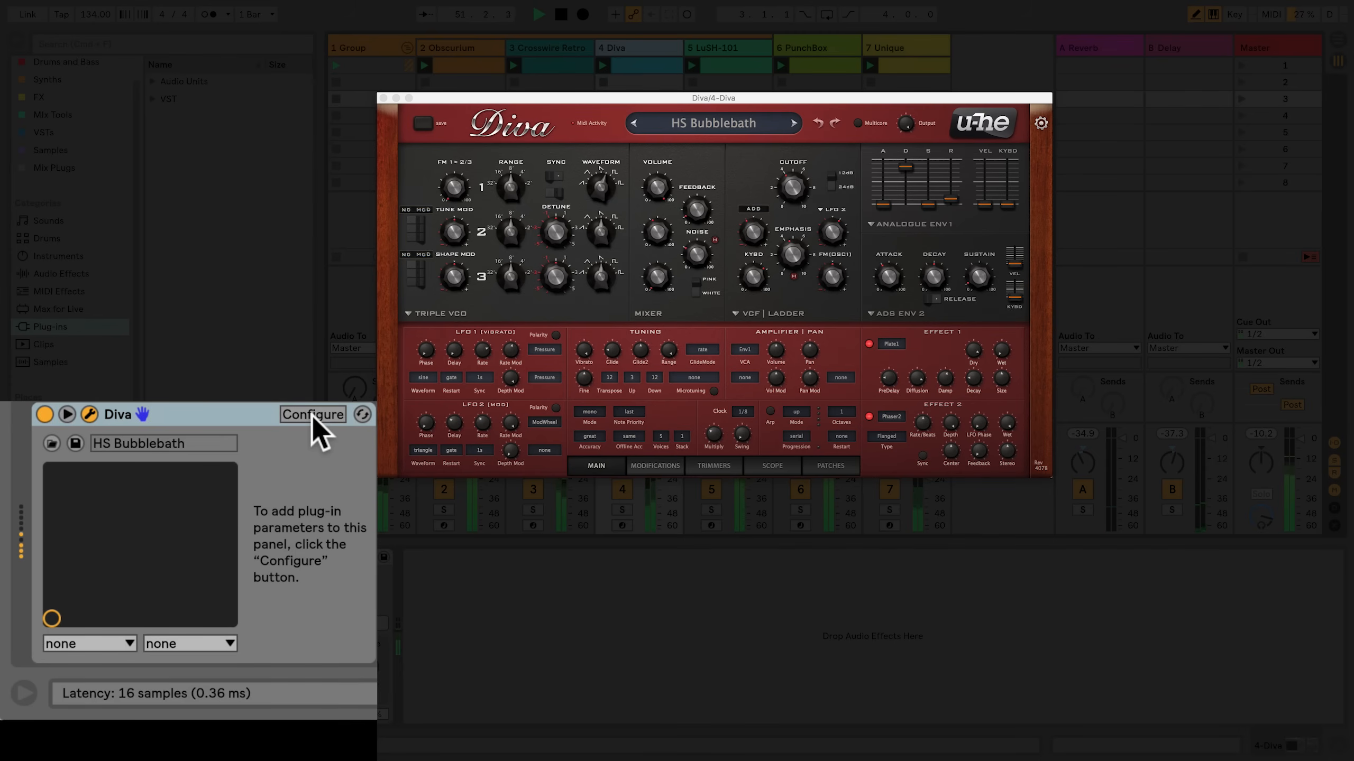
Use Configure to add VCF1 Frequency, Resonance, Plate1 Wet and OSC Tune1 to the panel.
left_click(312, 415)
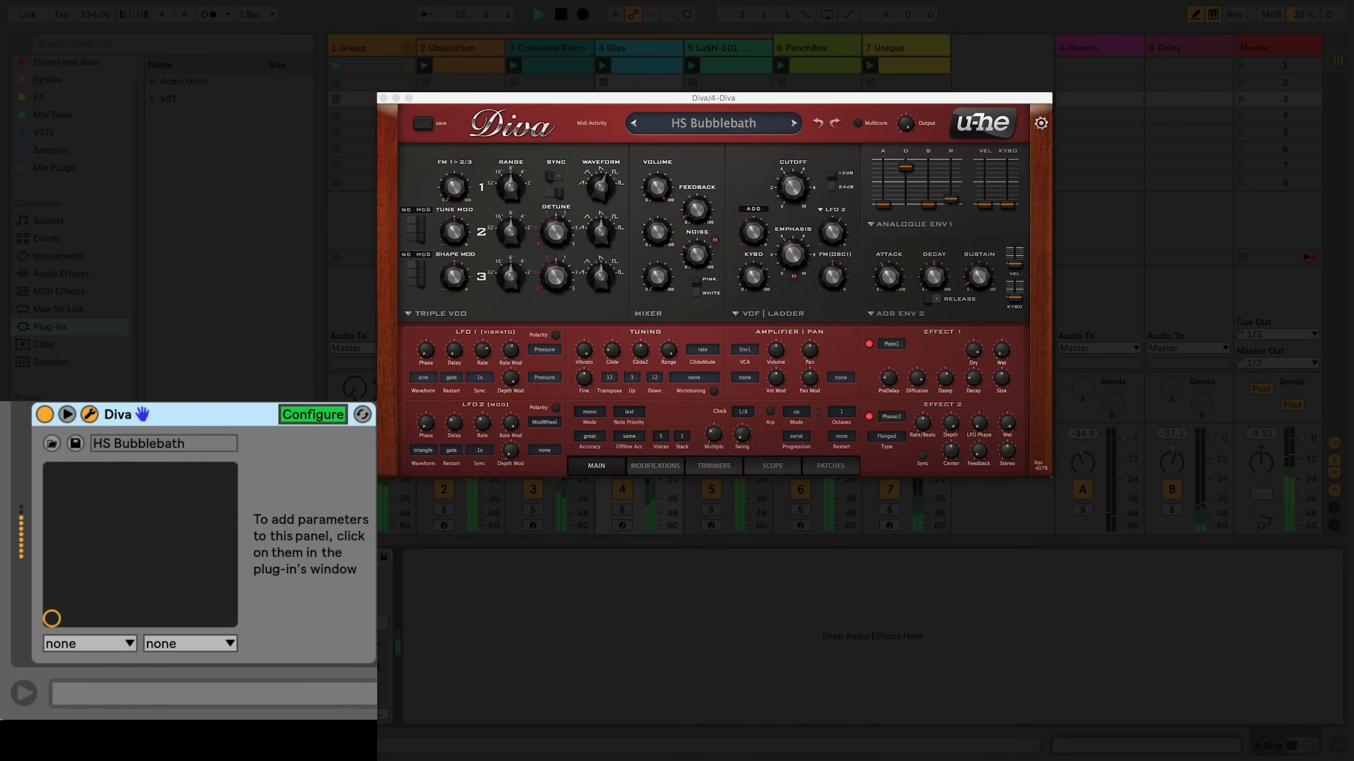
left_click_drag(789, 181, 789, 173)
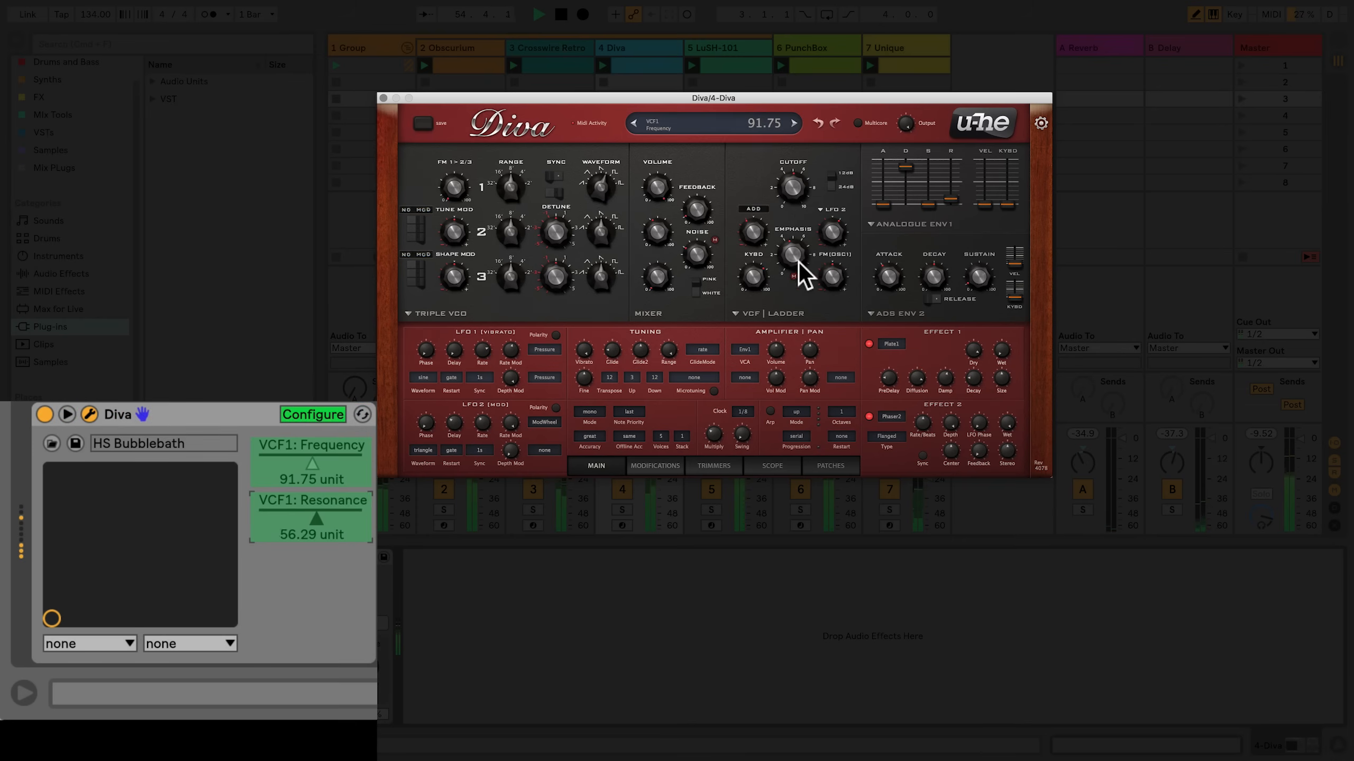
left_click_drag(792, 254, 799, 285)
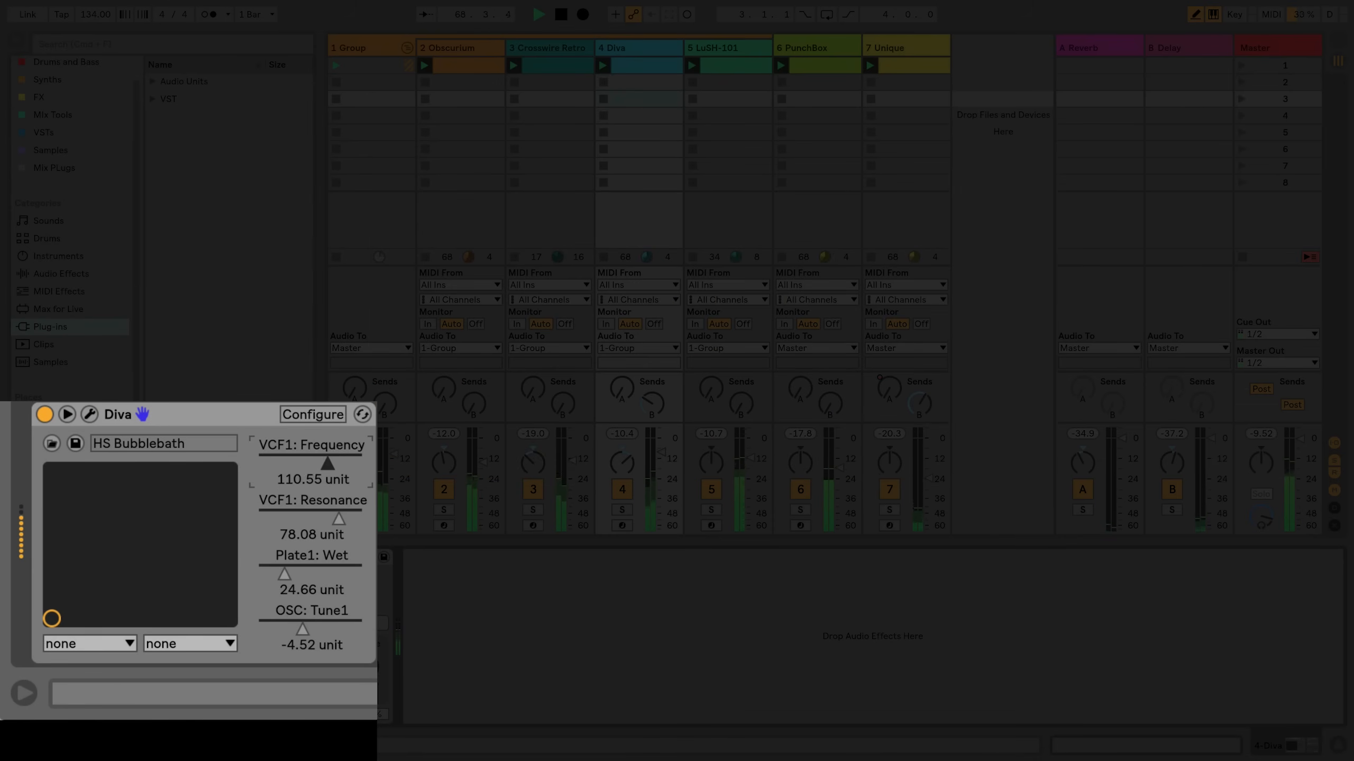
Lower VCF1 Frequency, map the X-Y field to VCF1 Frequency/Resonance, then show Crosswire Retro.
left_click_drag(287, 465, 287, 483)
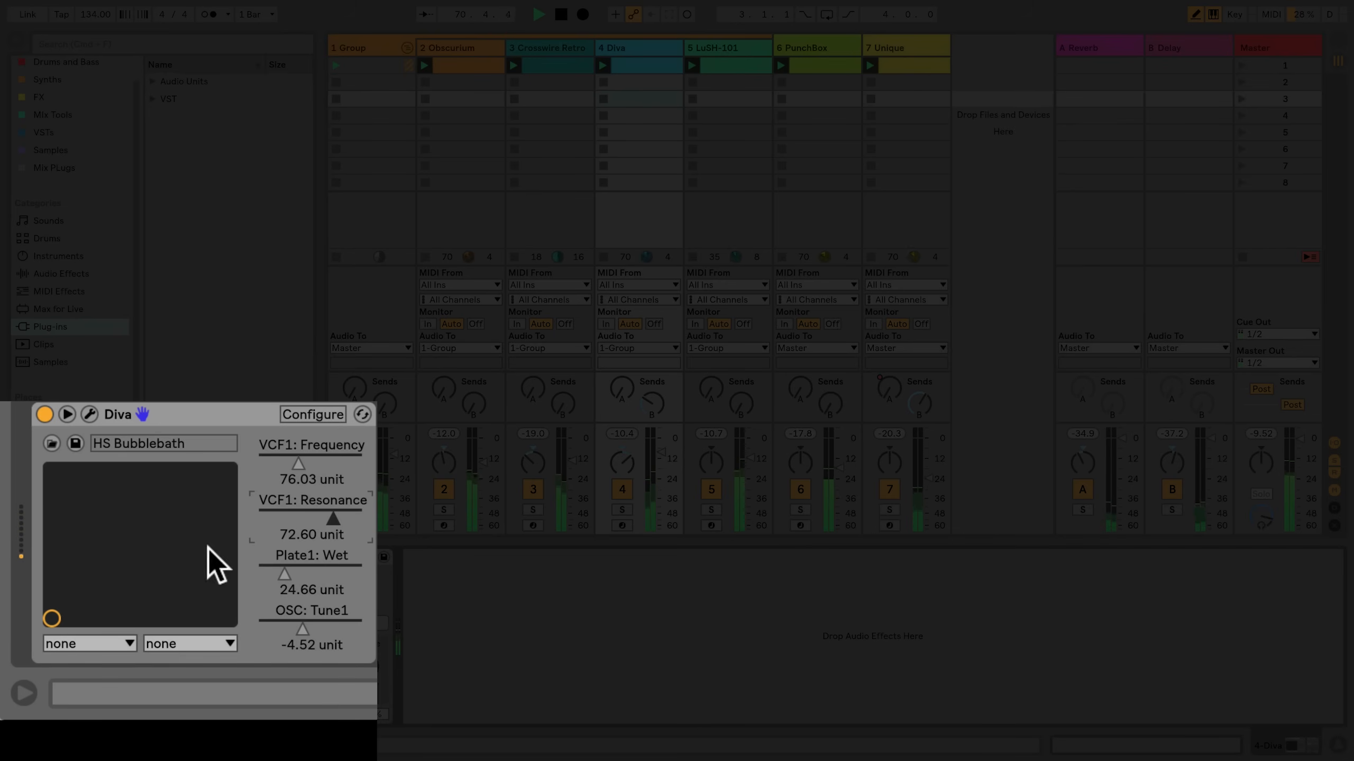
left_click(89, 643)
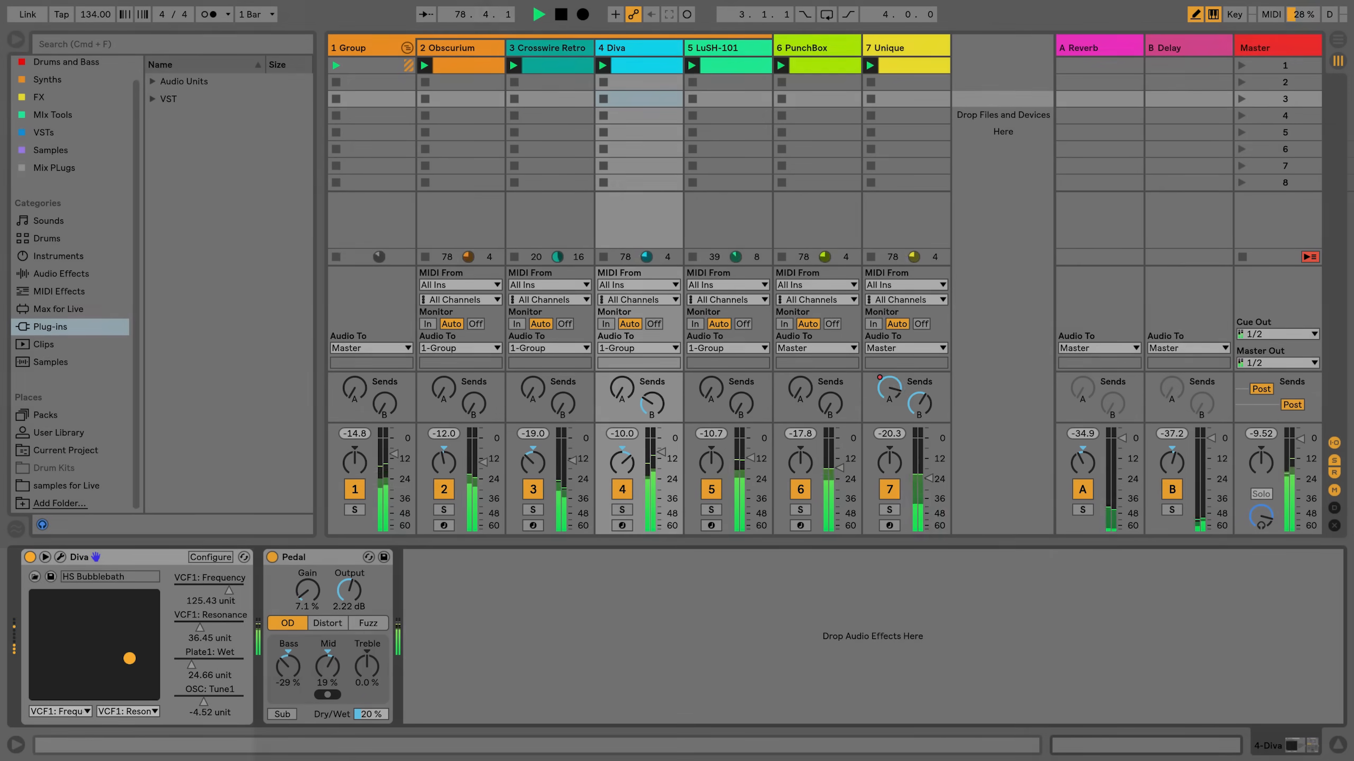
left_click(548, 47)
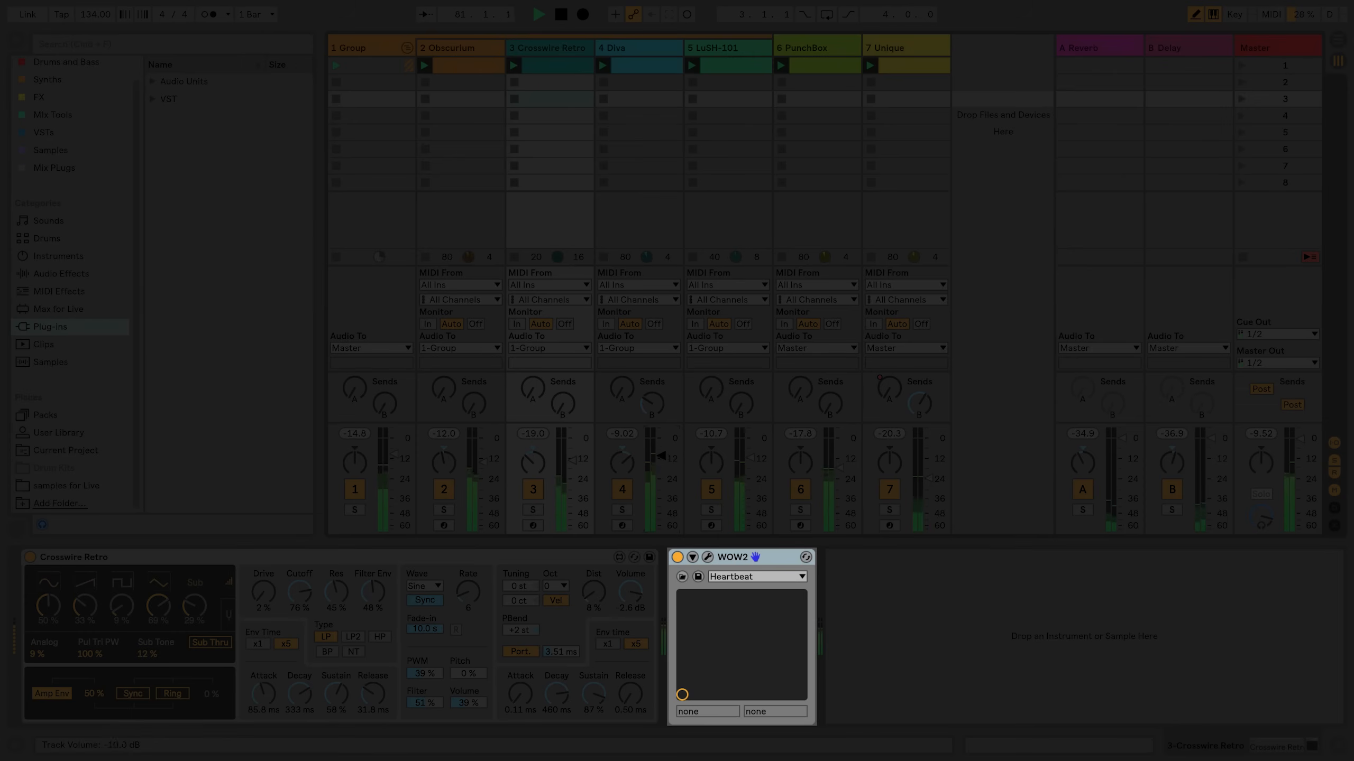
Load the Messerschliff preset into WOW2, then reopen its preset list.
left_click(800, 576)
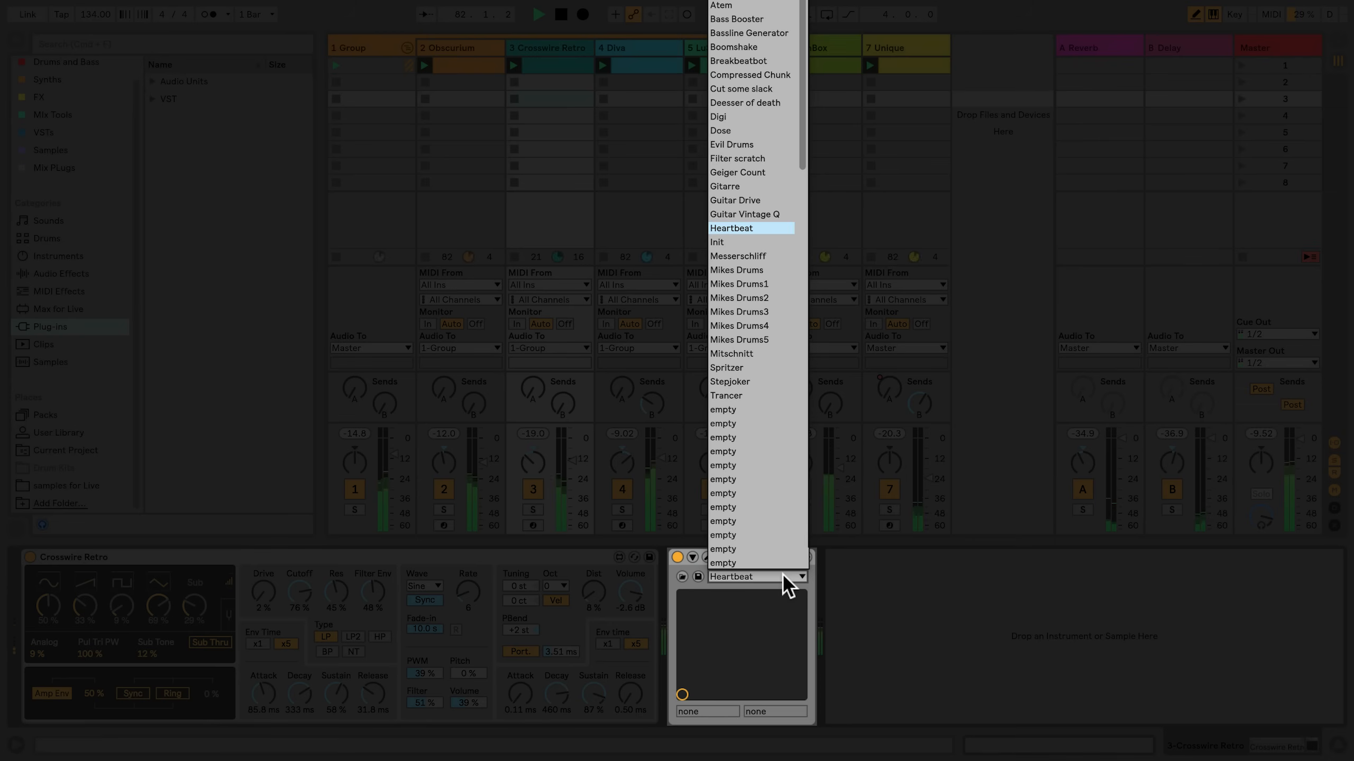
mouse_move(771, 259)
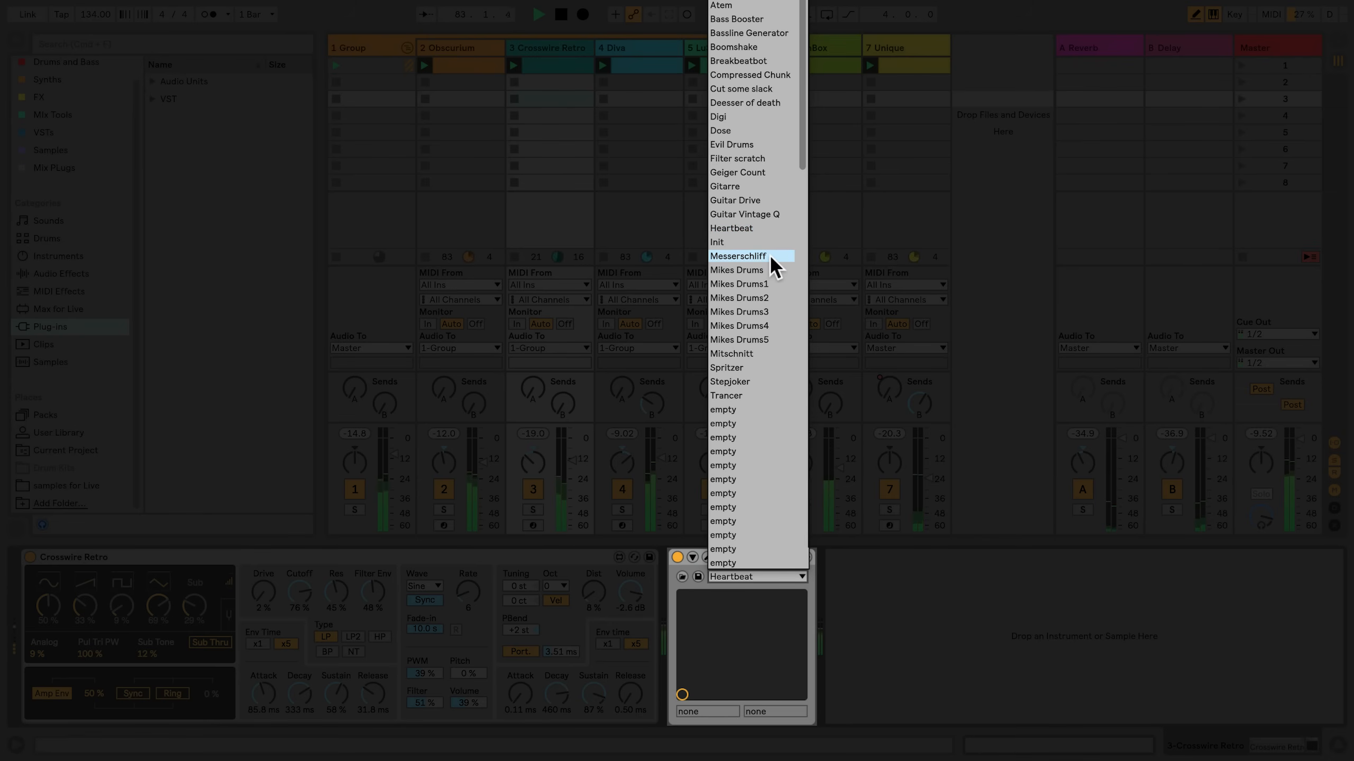
left_click(738, 255)
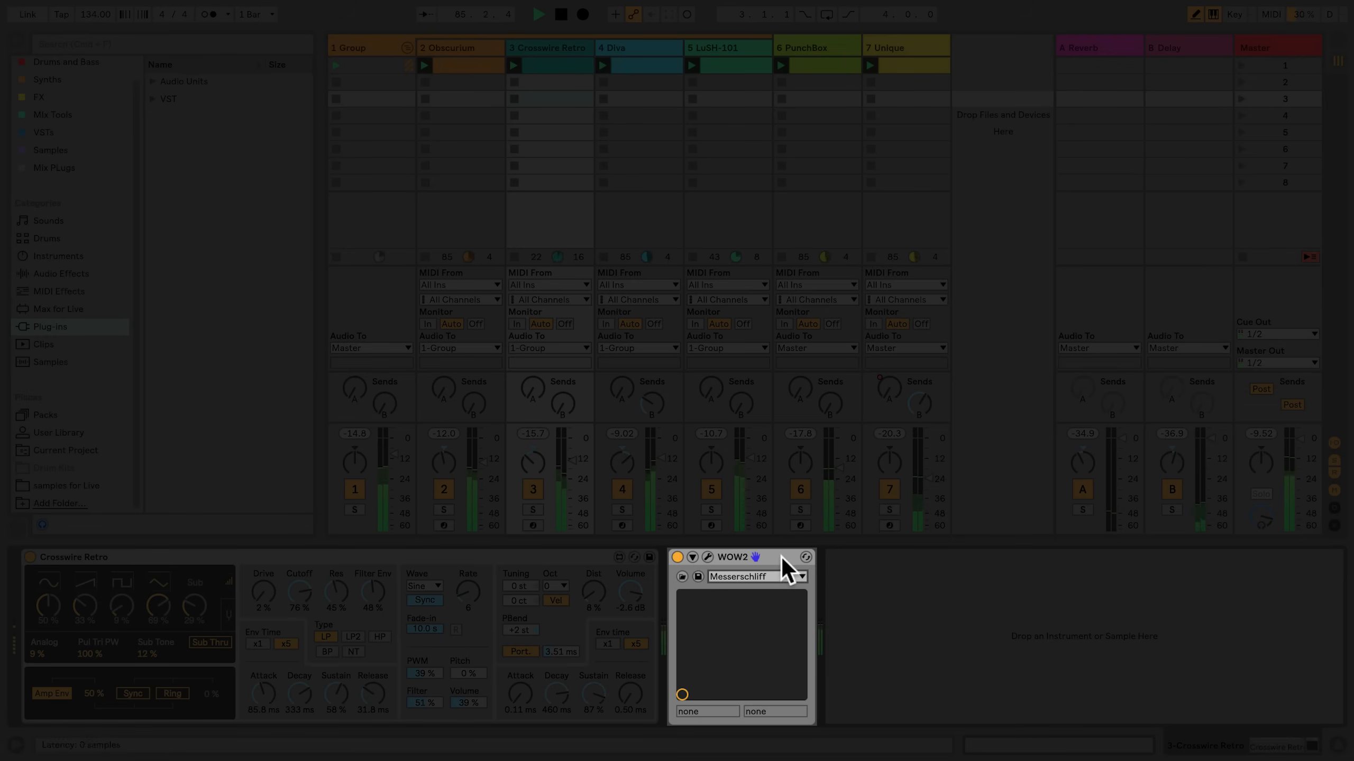
left_click(756, 576)
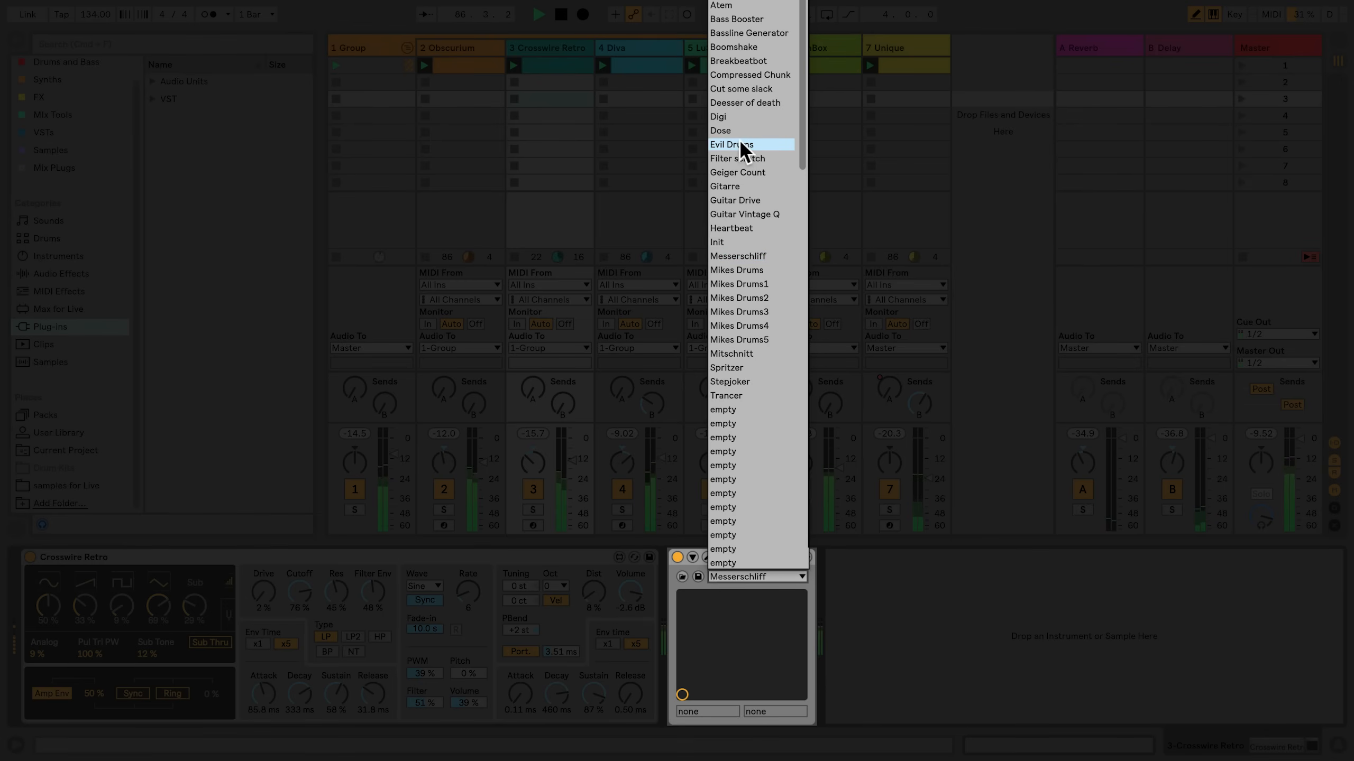